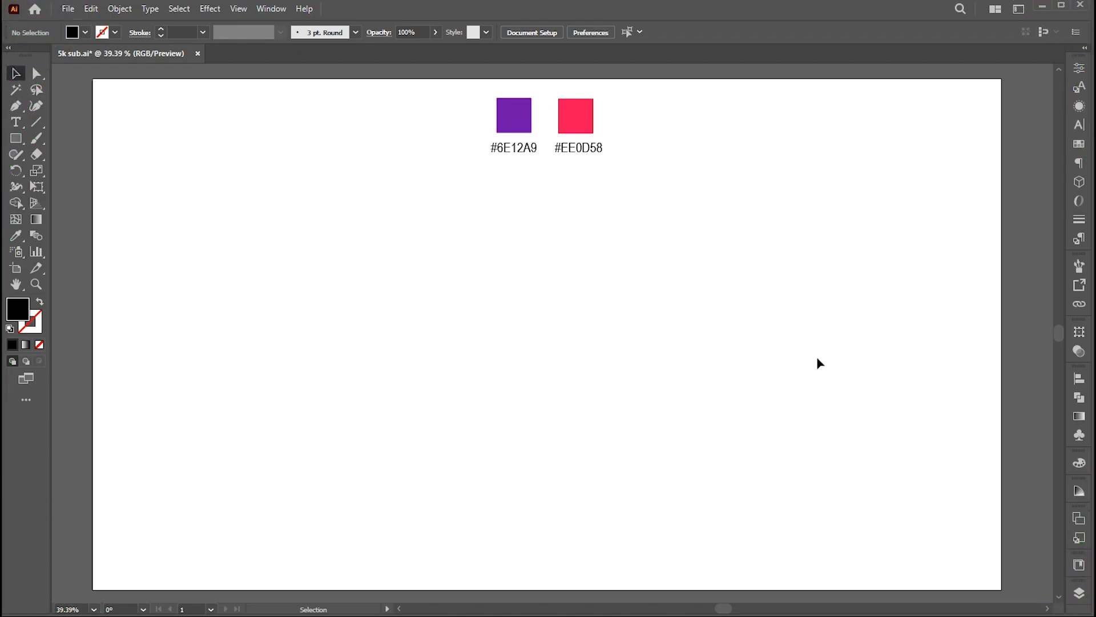
# Type 5k, uppercase it to 5K in Impact, and convert it to outline shapes
pyautogui.click(15, 121)
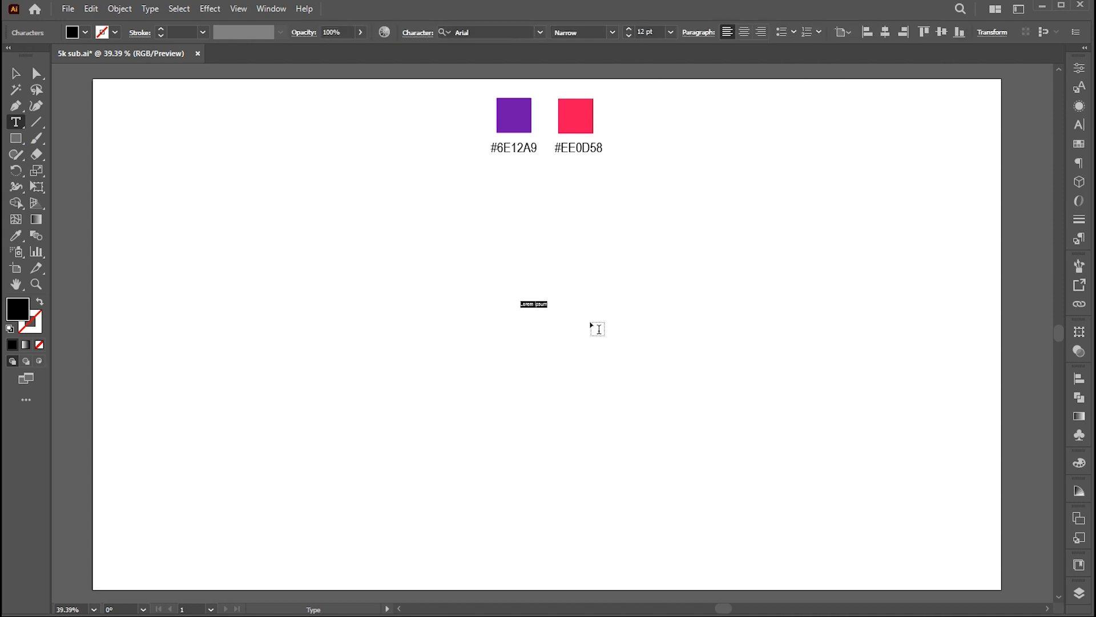
pyautogui.write('5k')
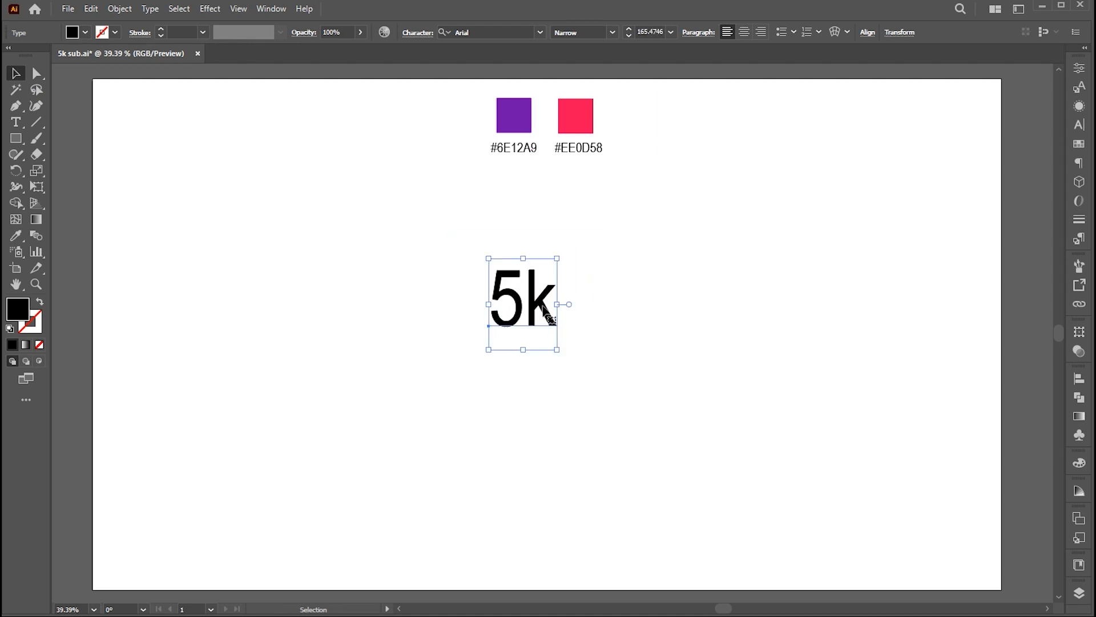
pyautogui.click(149, 8)
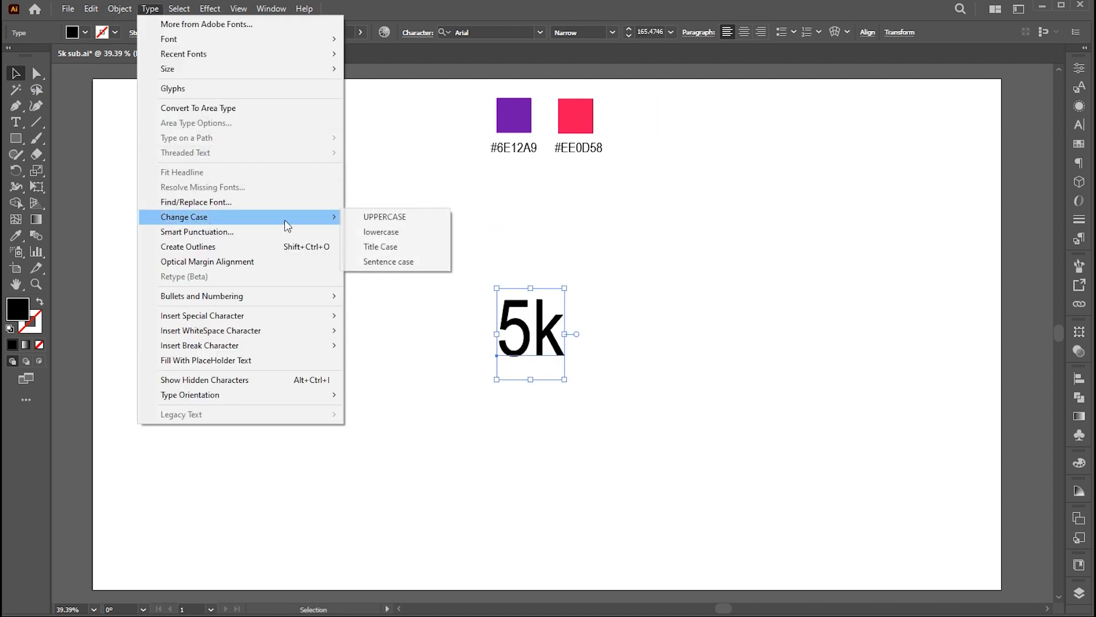
pyautogui.click(383, 215)
pyautogui.write('imp')
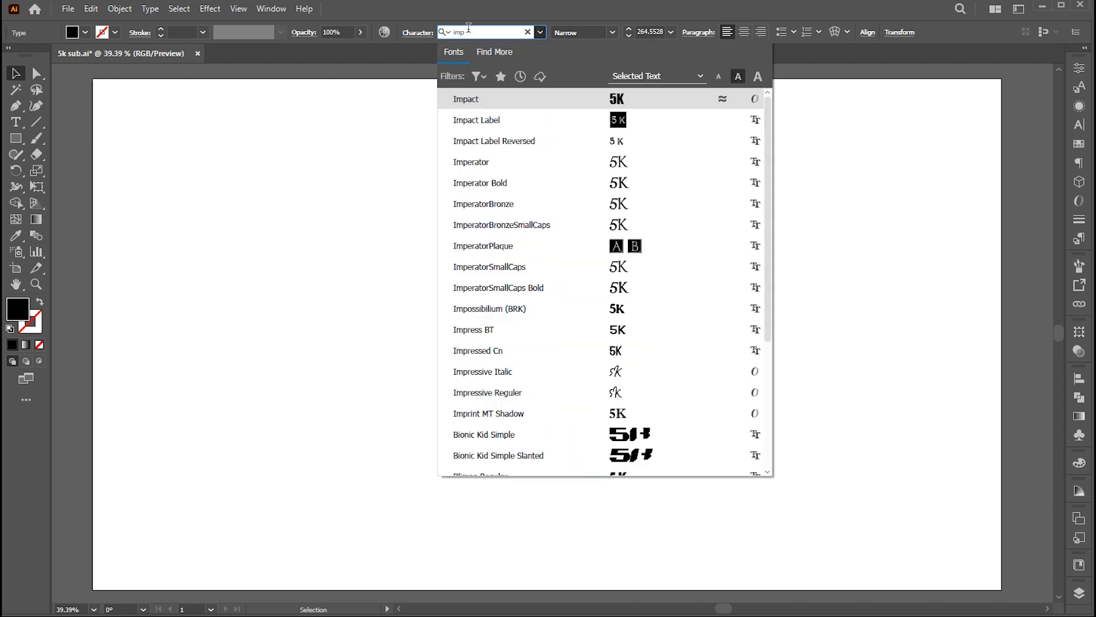
pyautogui.click(465, 99)
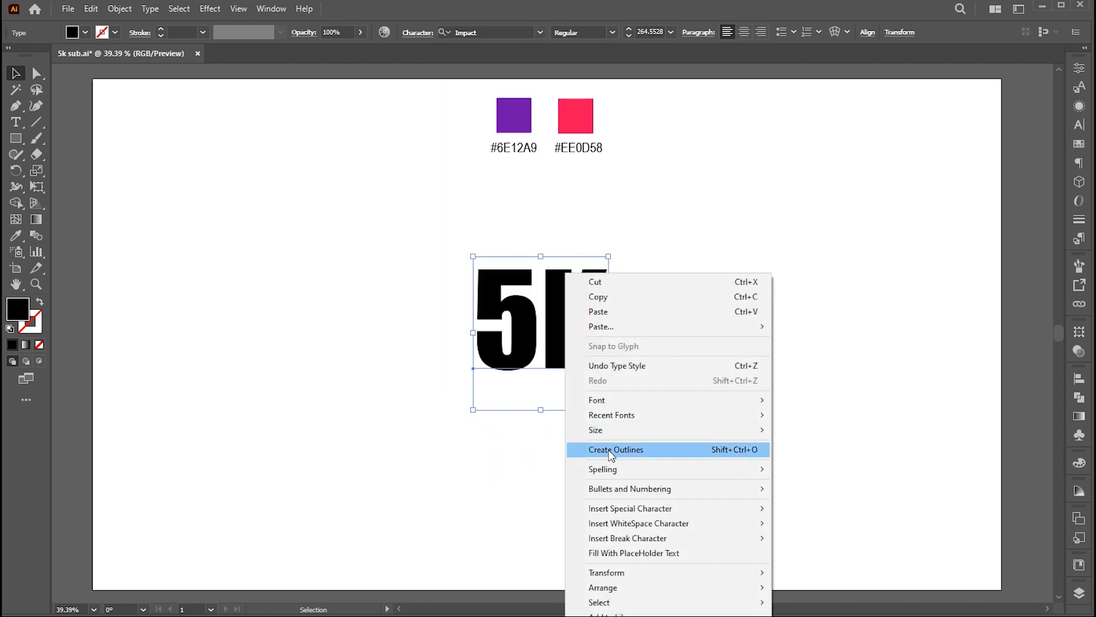
pyautogui.click(615, 449)
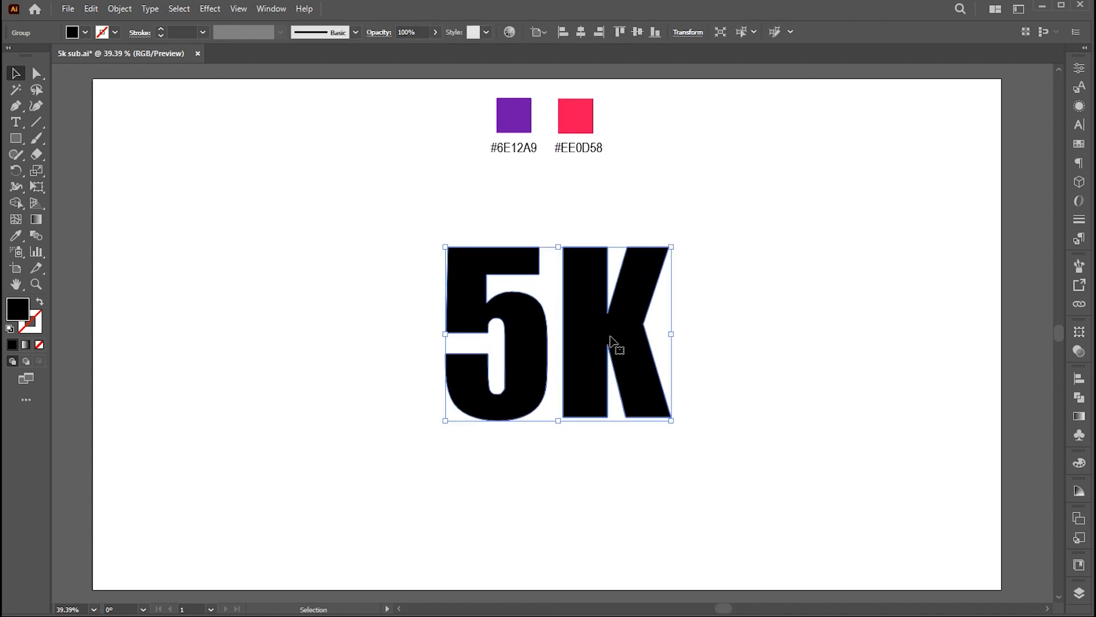
# Apply the classic 3D Rotate effect with Position set to Isometric Top
pyautogui.click(210, 8)
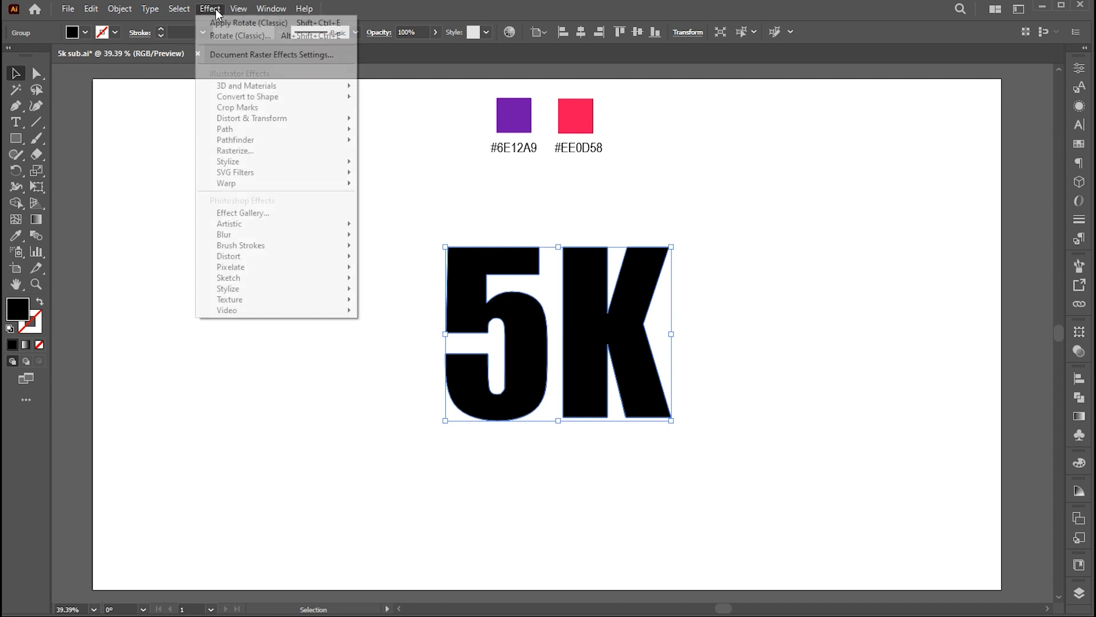
pyautogui.moveTo(247, 85)
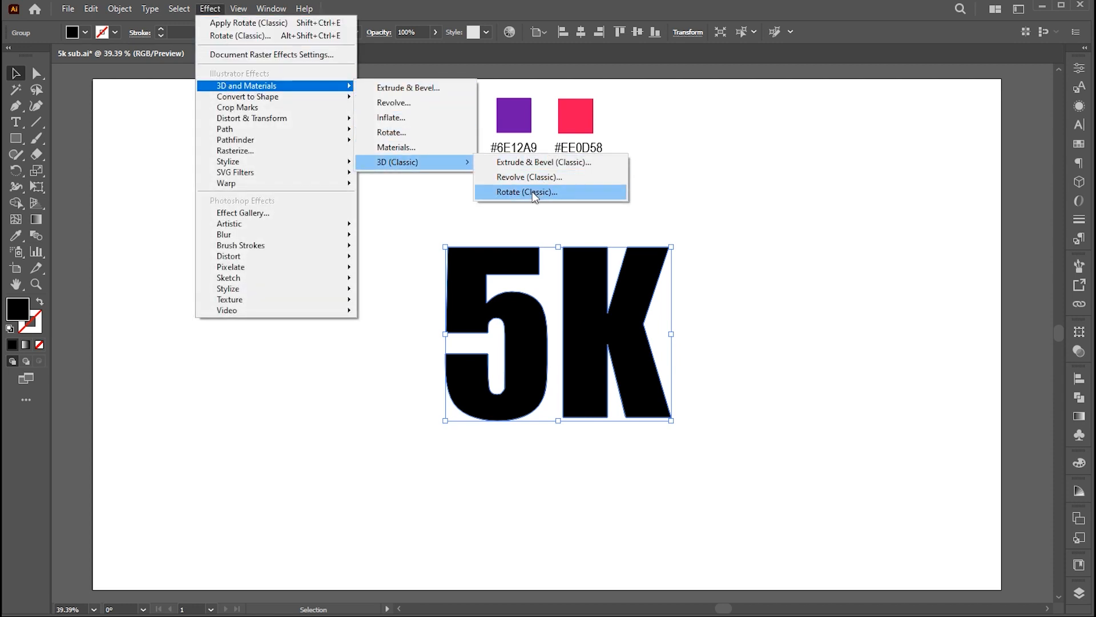
pyautogui.click(525, 192)
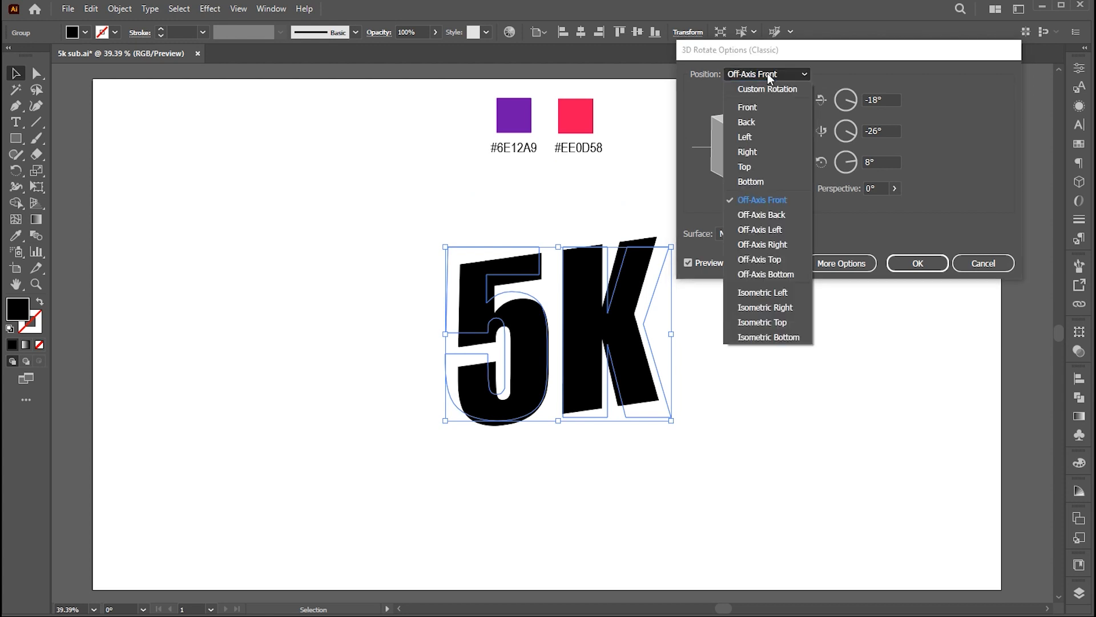
pyautogui.click(762, 322)
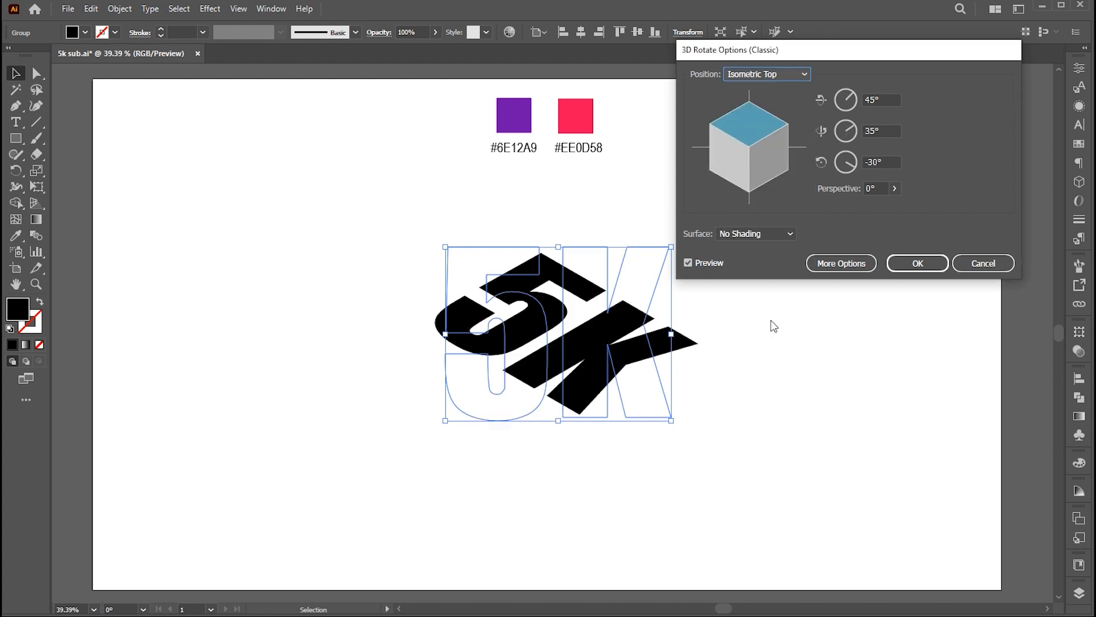
pyautogui.click(119, 8)
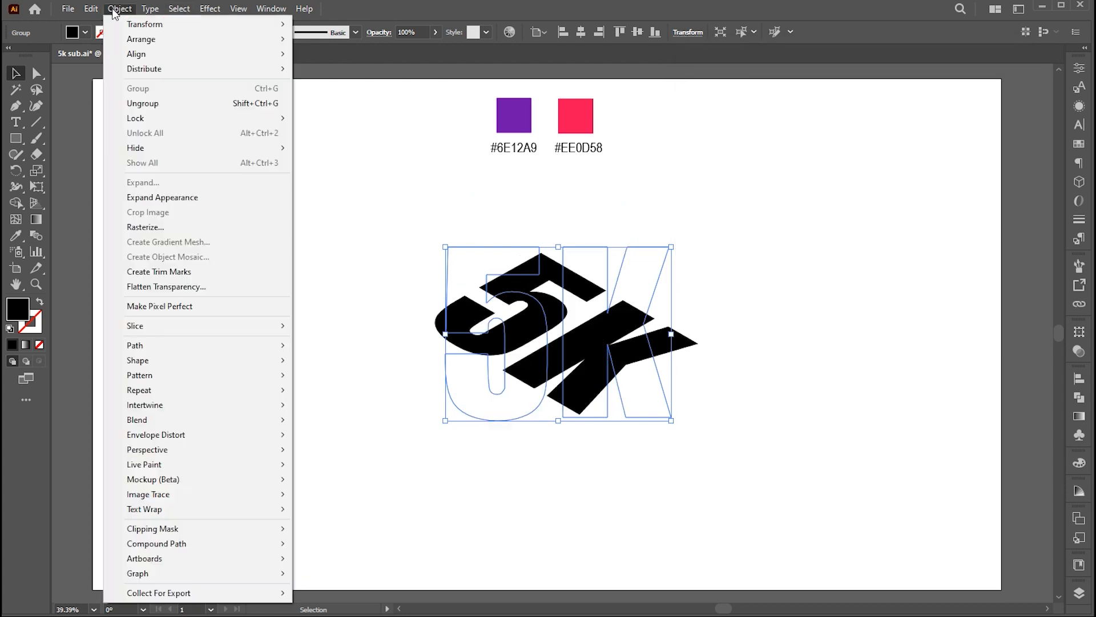
pyautogui.moveTo(162, 198)
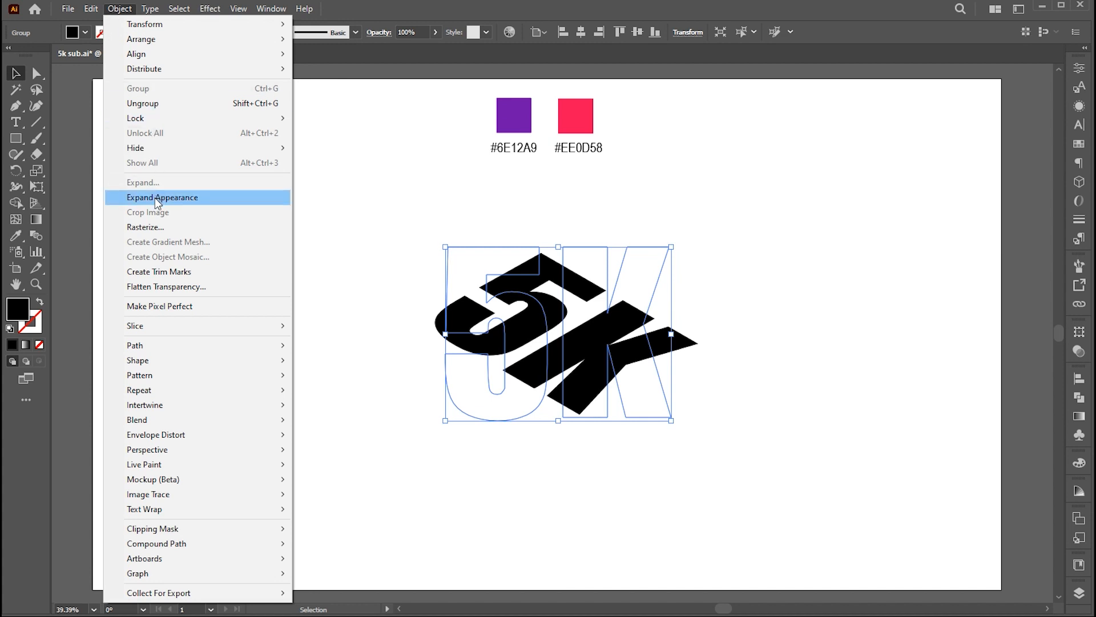
# Expand the 3D appearance, make pink and purple stroked copies, and send one behind the other
pyautogui.click(161, 198)
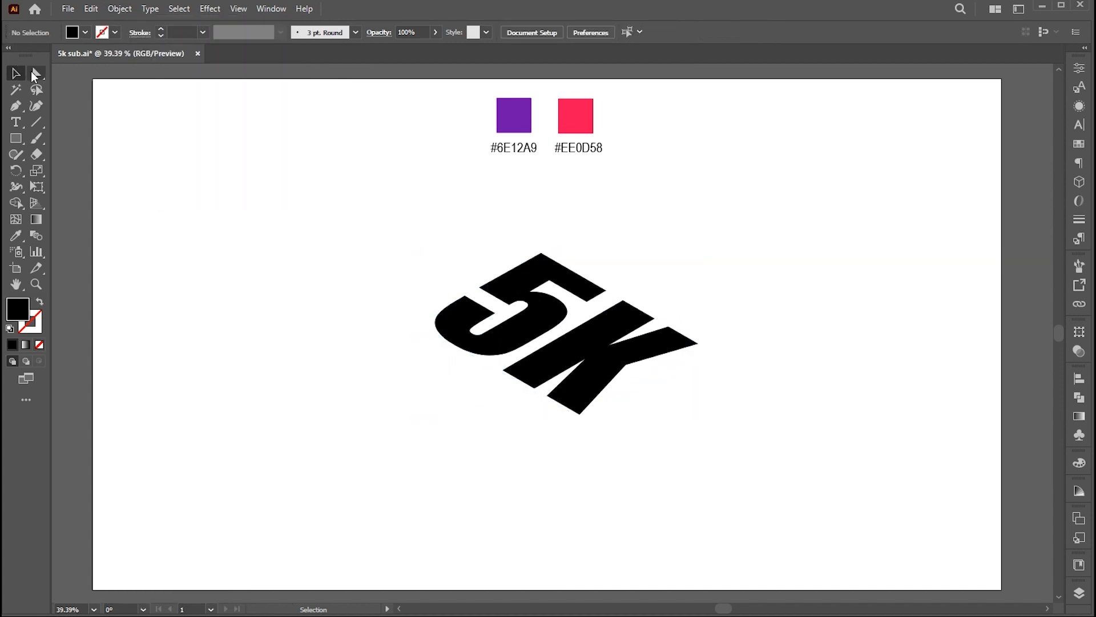
pyautogui.click(37, 73)
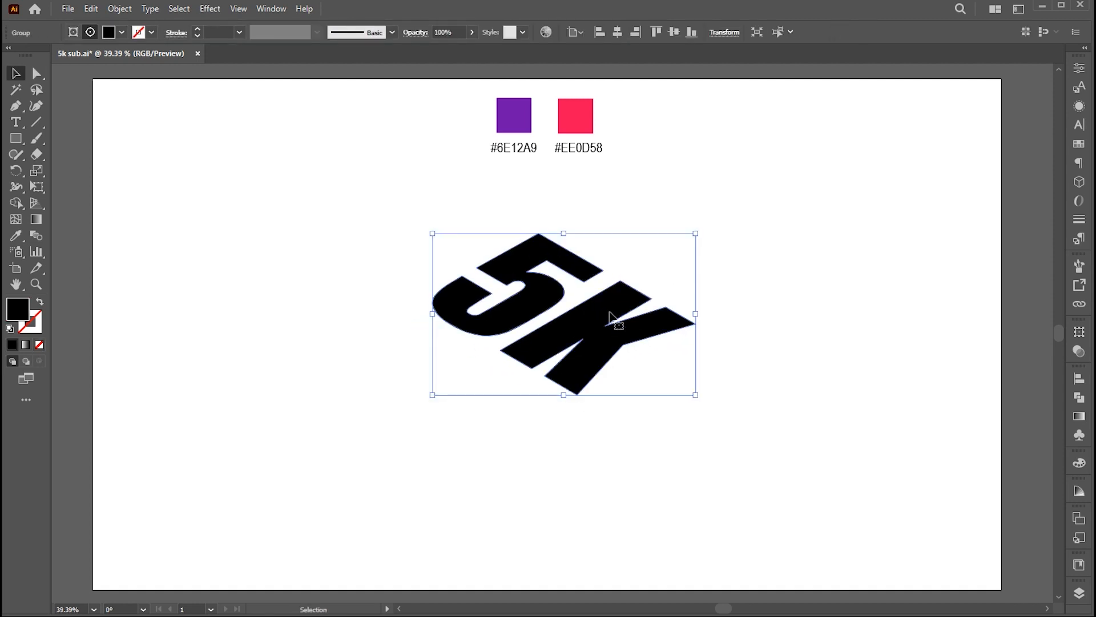
pyautogui.click(16, 235)
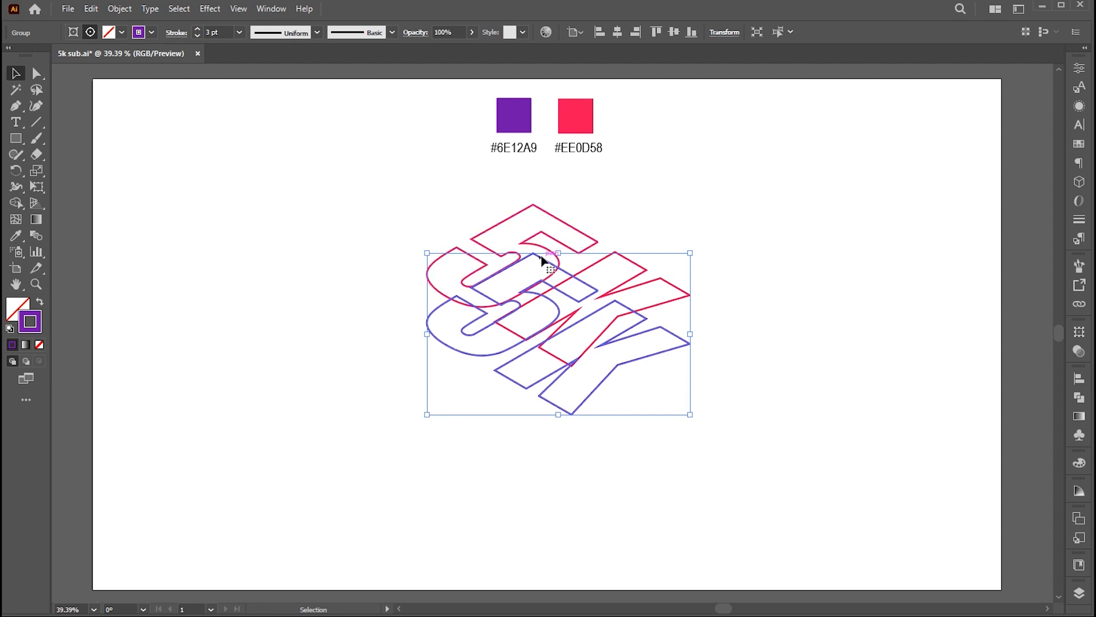
pyautogui.rightClick(553, 263)
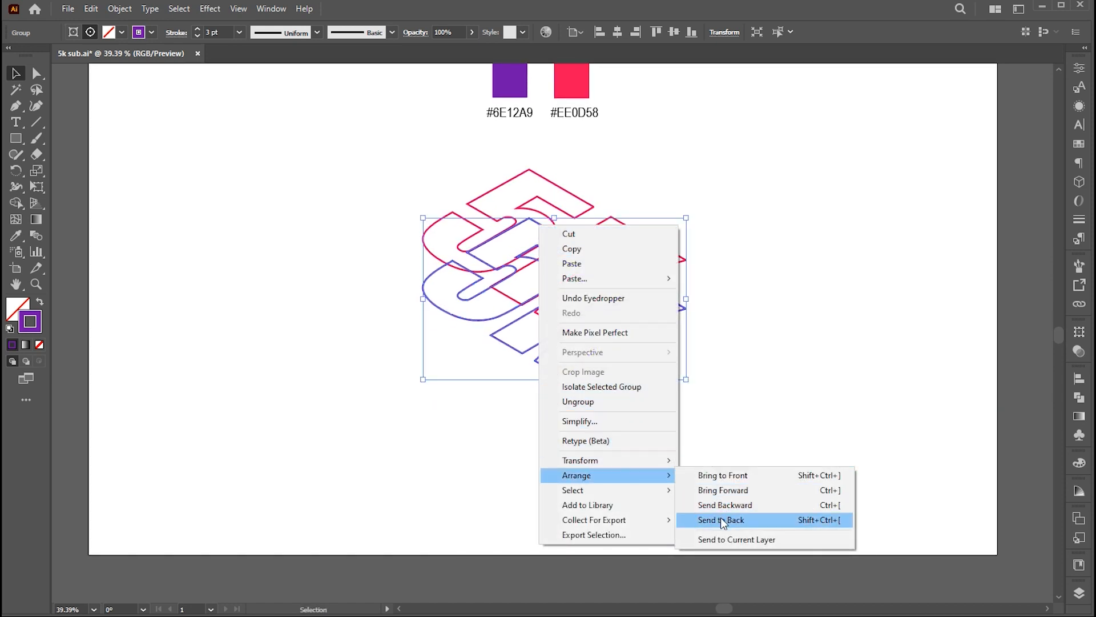
pyautogui.click(720, 519)
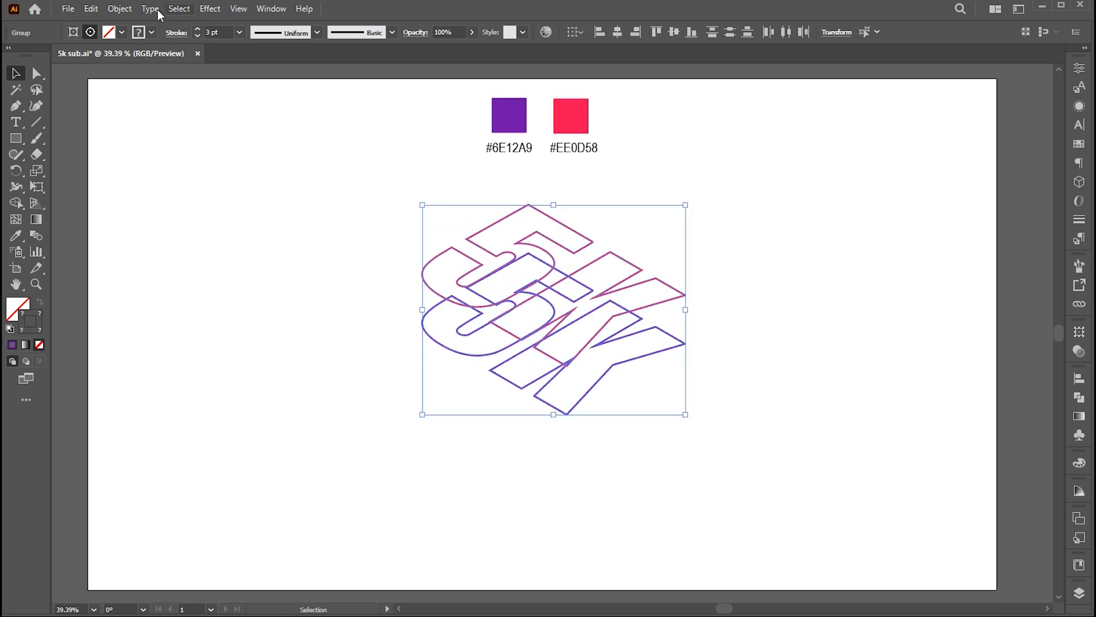
# Make a blend between the two outlines with Specified Steps spacing of 25
pyautogui.click(119, 8)
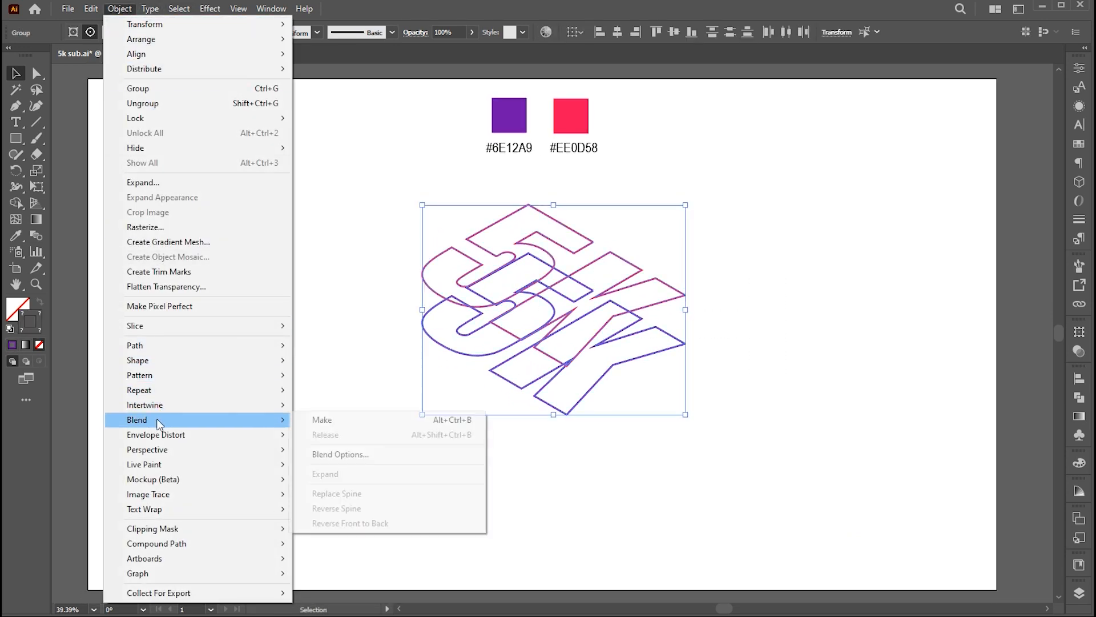
pyautogui.click(322, 419)
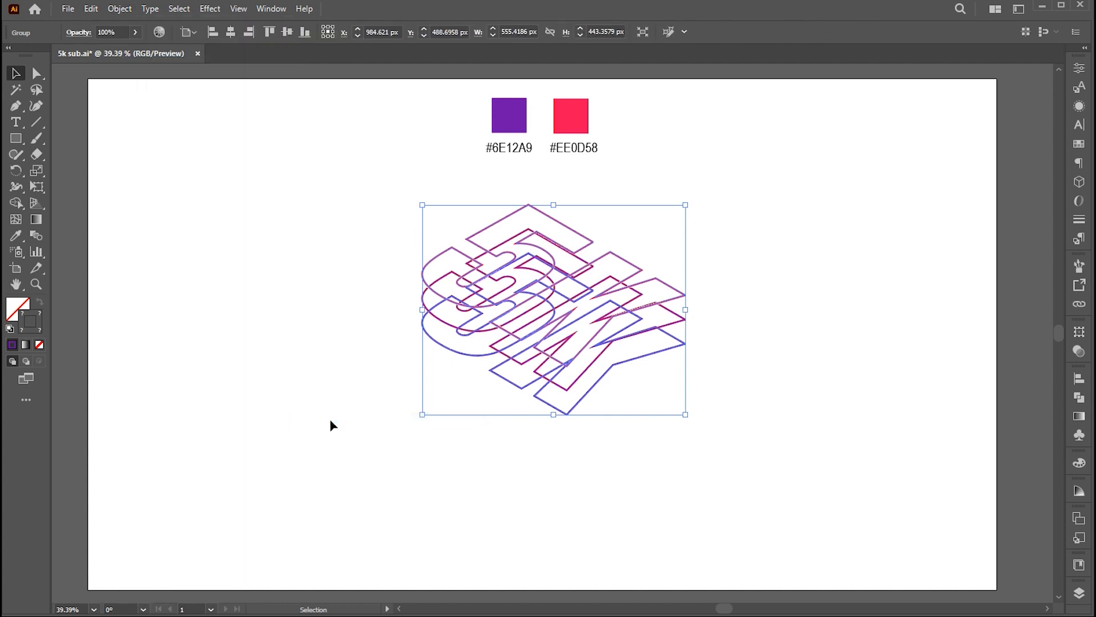
pyautogui.click(119, 8)
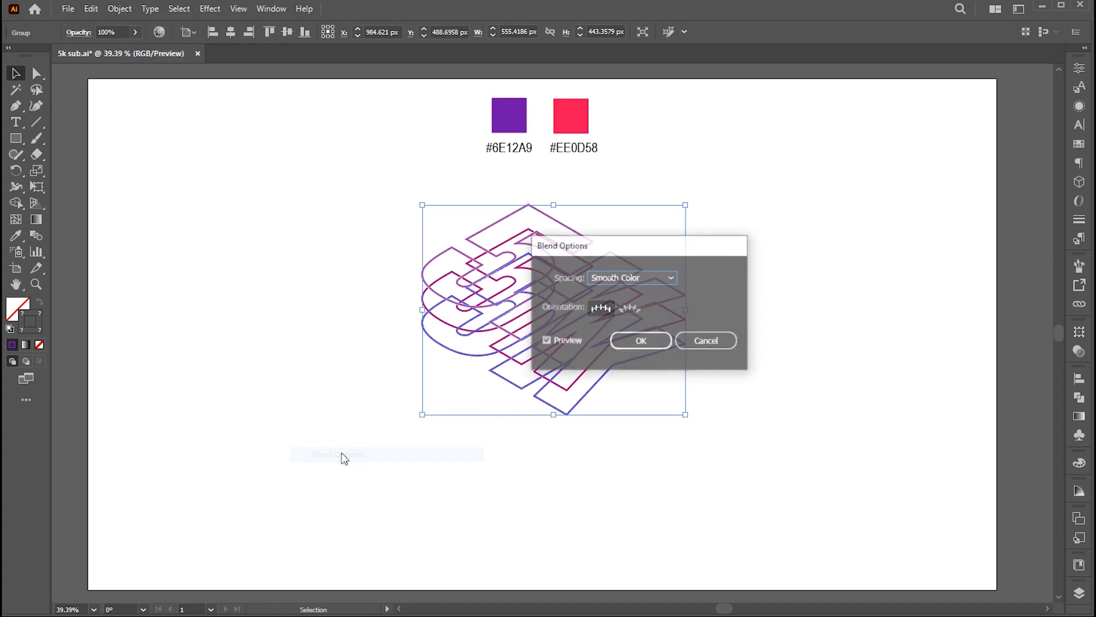
pyautogui.click(630, 277)
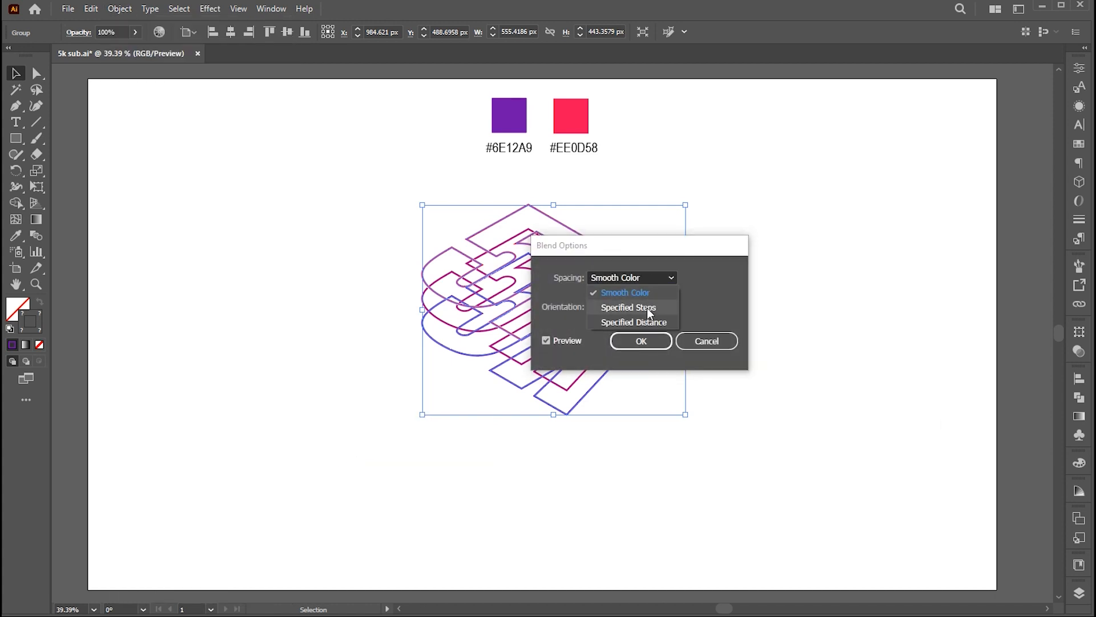
pyautogui.click(627, 307)
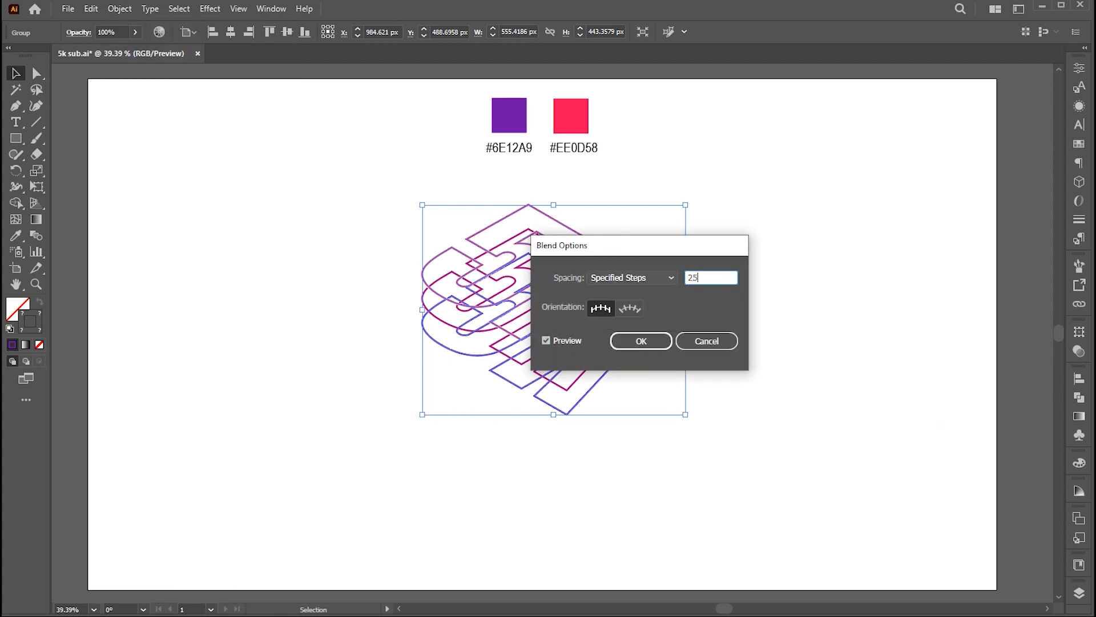
pyautogui.click(640, 340)
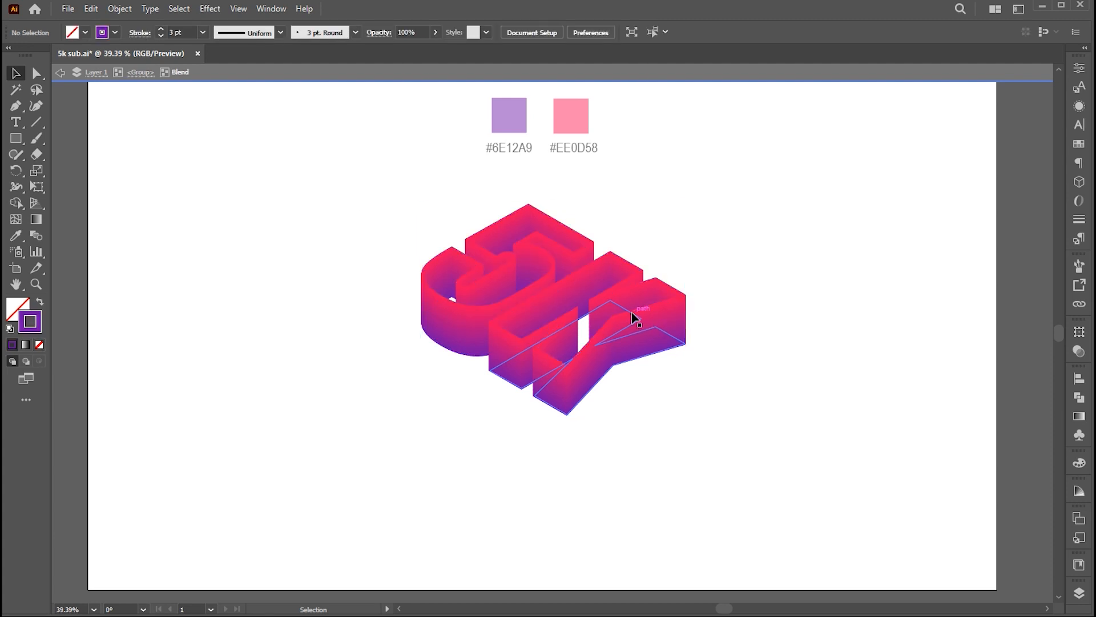
pyautogui.click(552, 316)
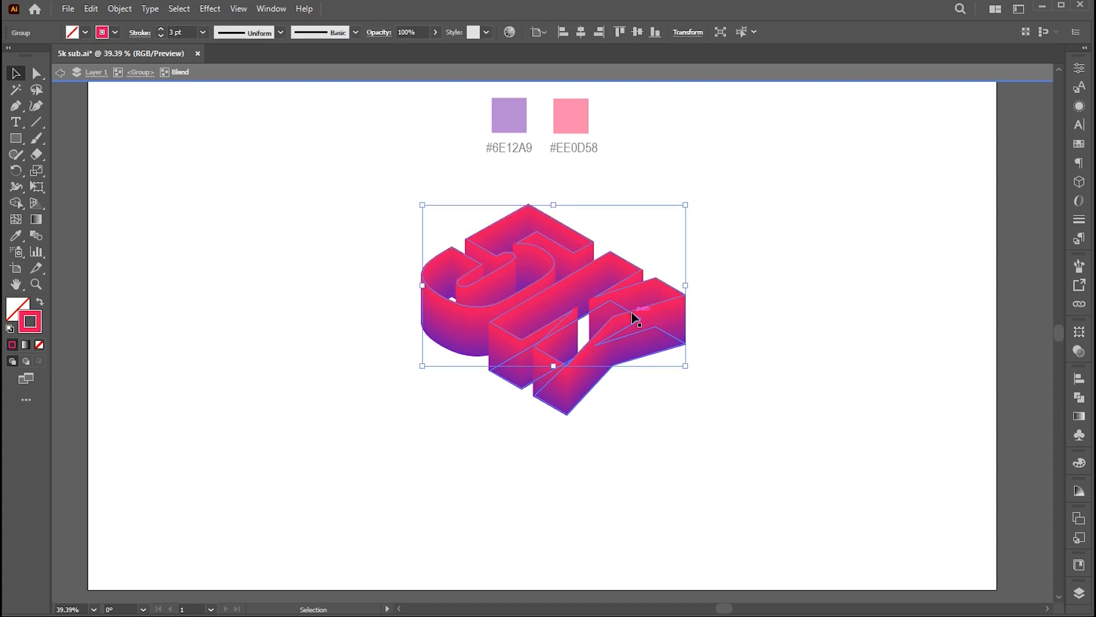
# Paste the front-face copy in front and stroke it white
pyautogui.click(91, 8)
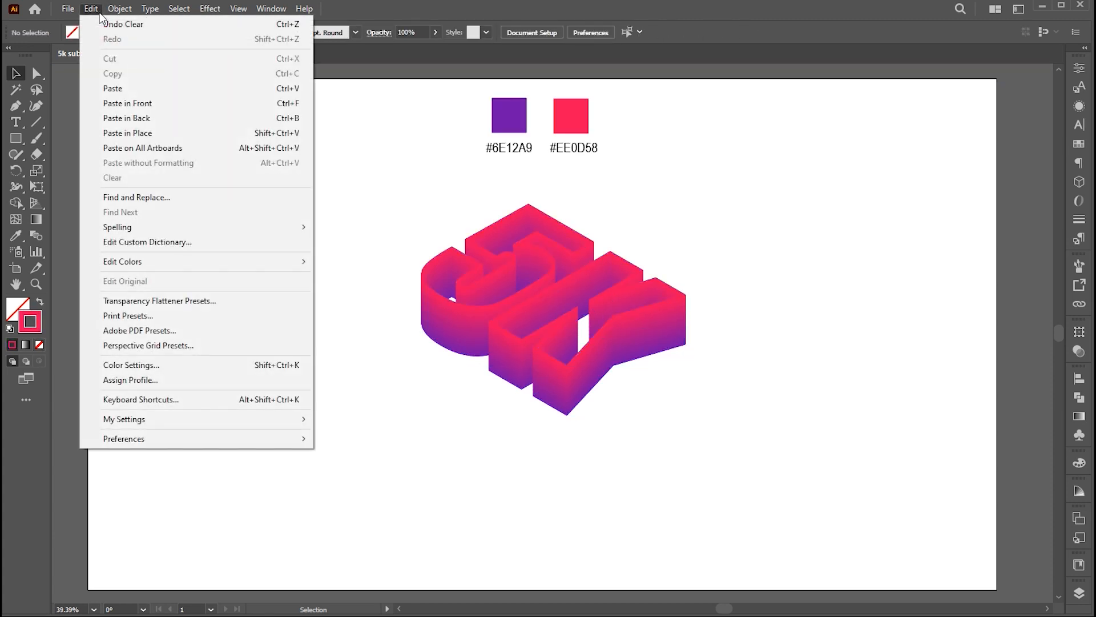
pyautogui.click(123, 24)
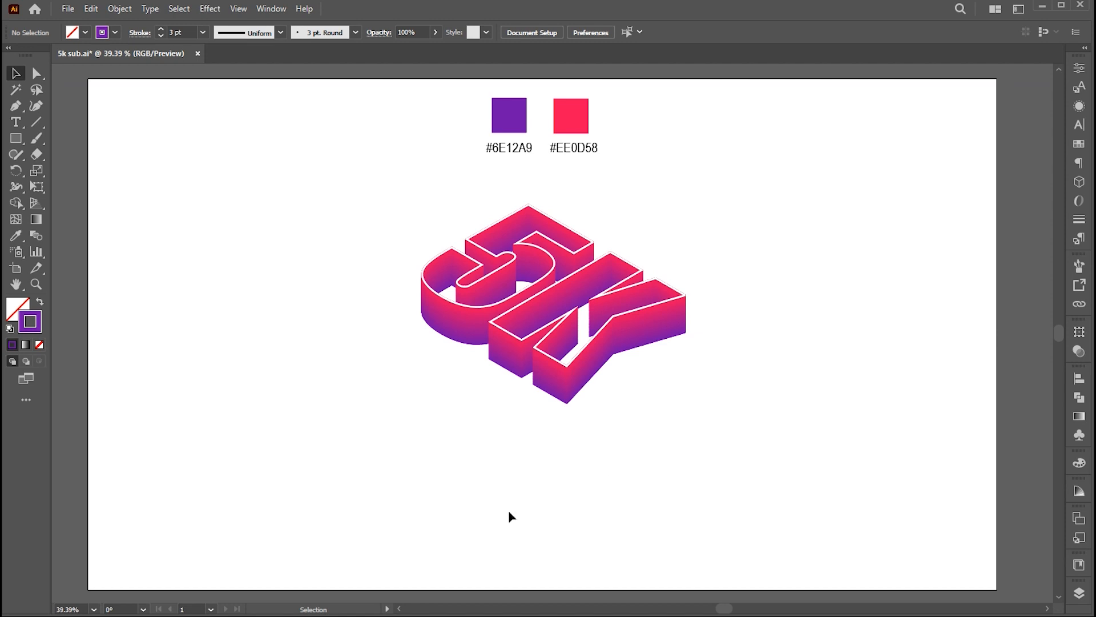
# Type the SUBSCIBER label in Impact, uppercase and outline it, then shear it isometrically
pyautogui.click(16, 123)
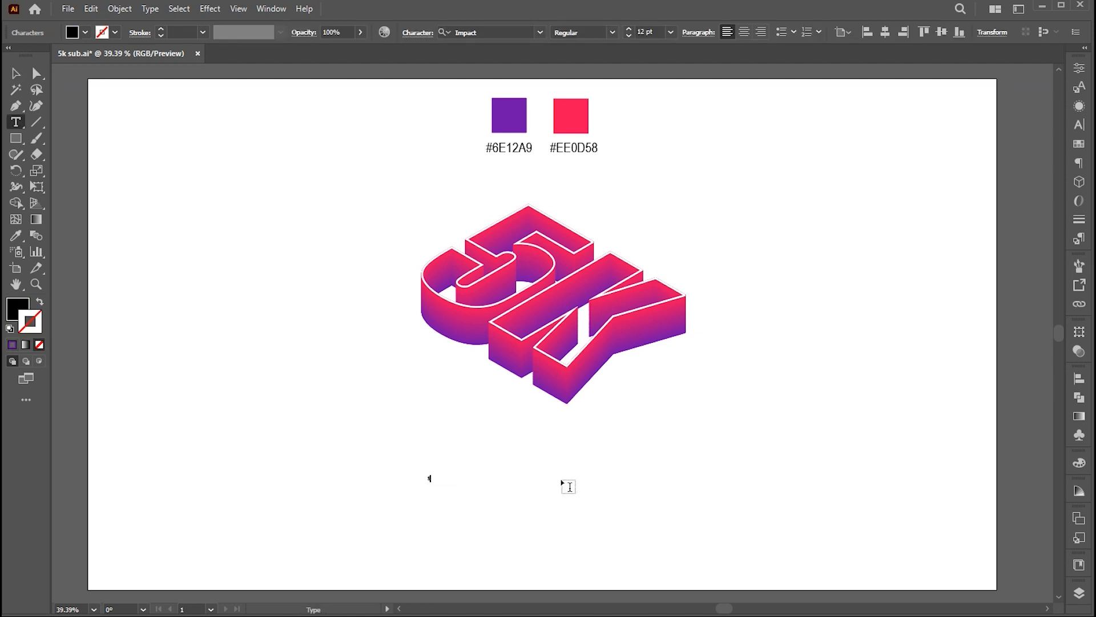
pyautogui.write('subso')
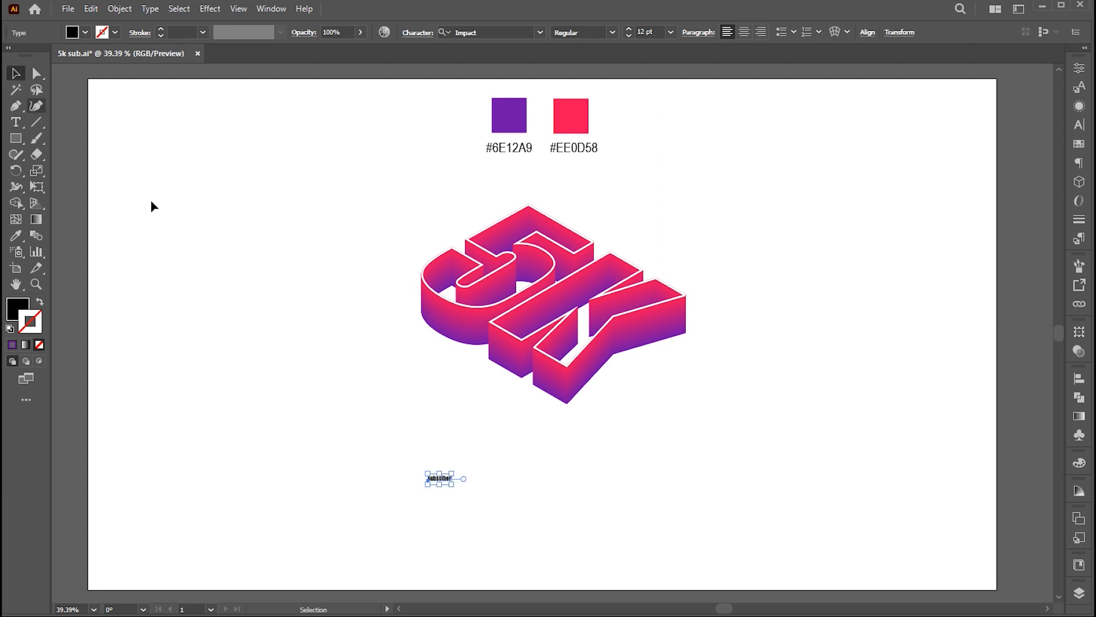
pyautogui.click(440, 478)
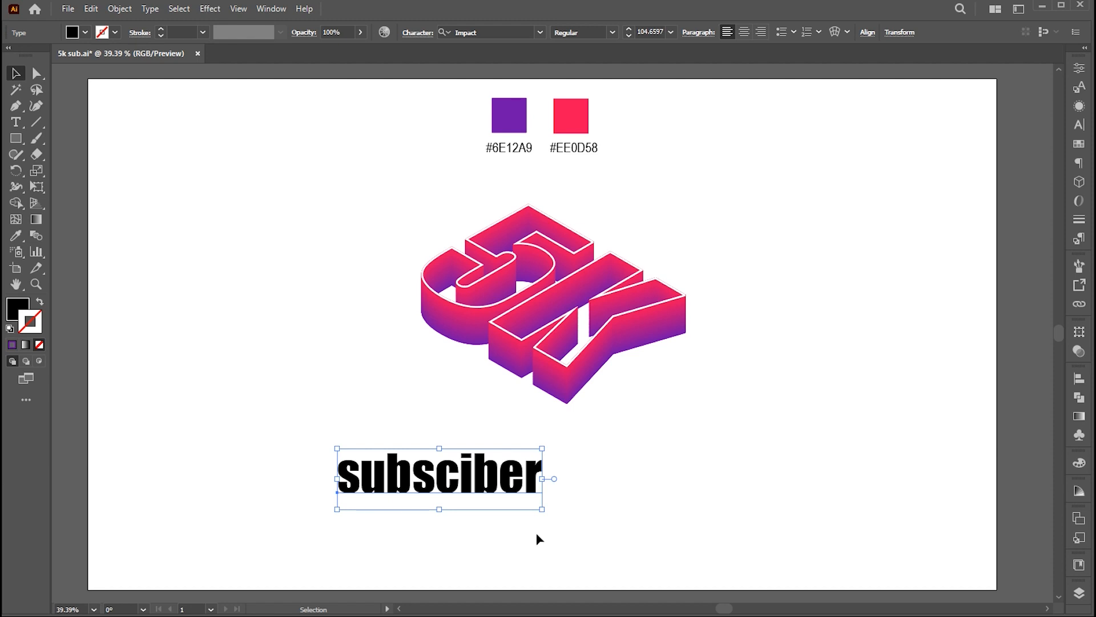
pyautogui.click(149, 8)
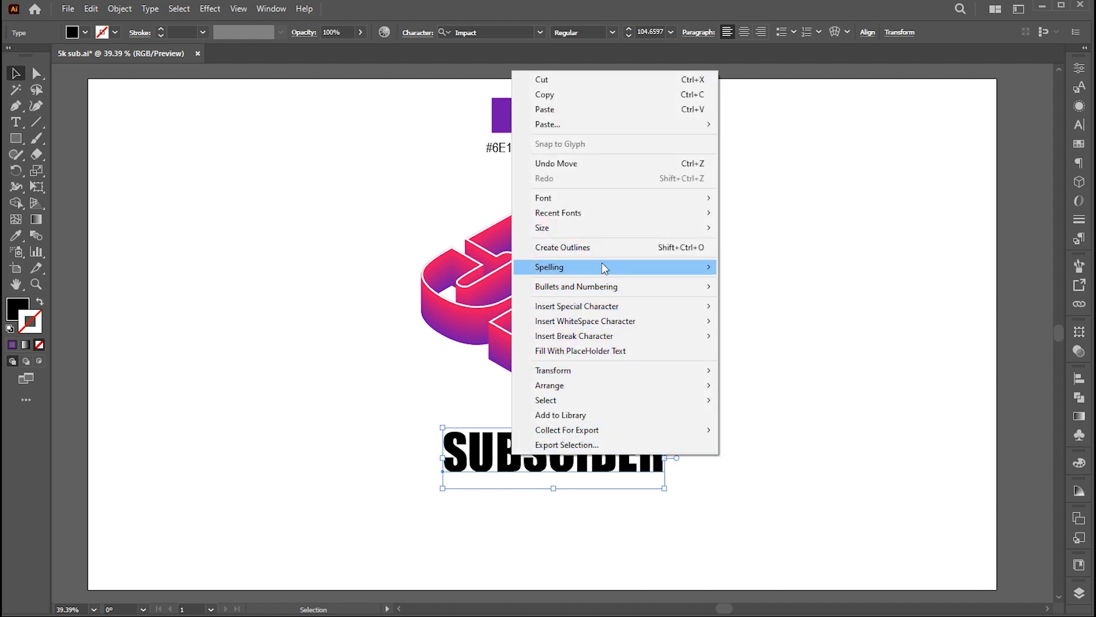
pyautogui.click(210, 8)
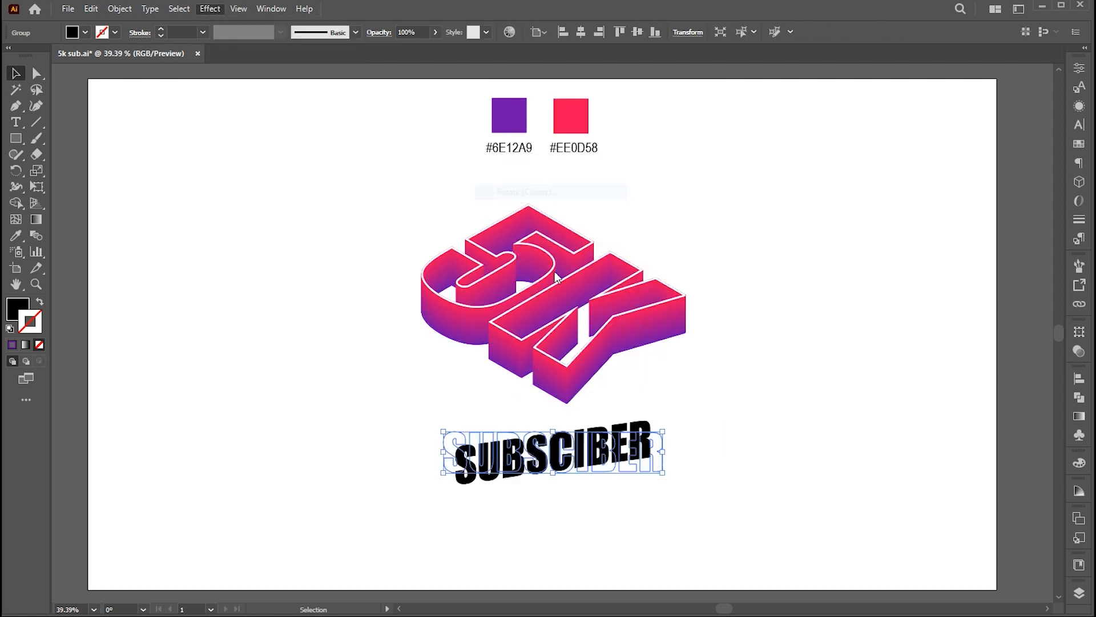
pyautogui.click(766, 75)
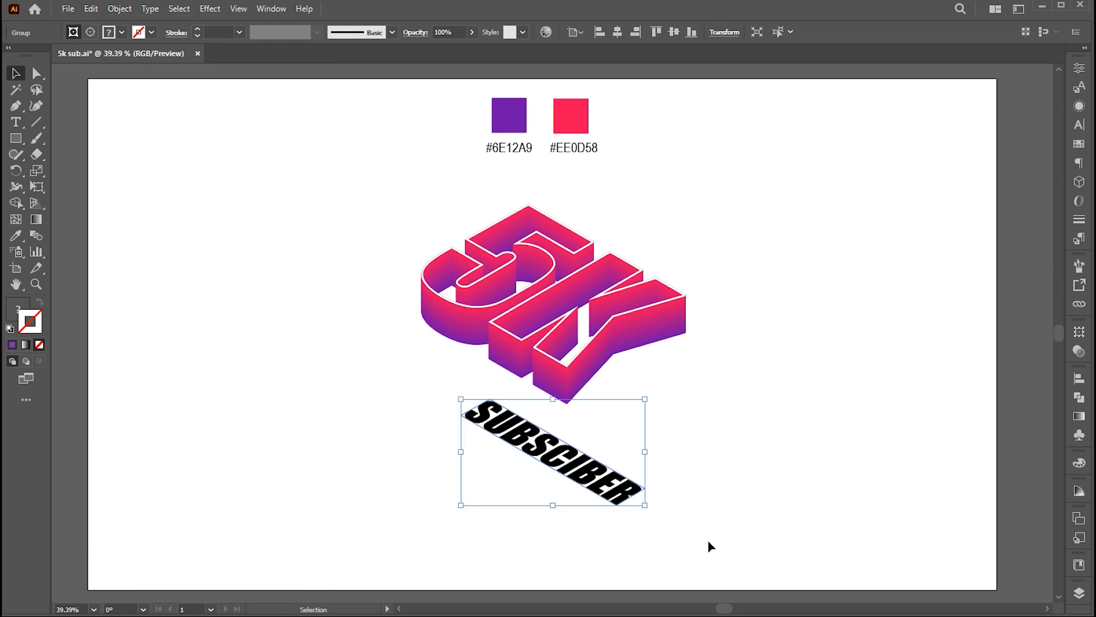
# Move the label under the 5K, fill it pink, and Alt-drag an offset purple duplicate
pyautogui.moveTo(550, 451); pyautogui.dragTo(452, 383)
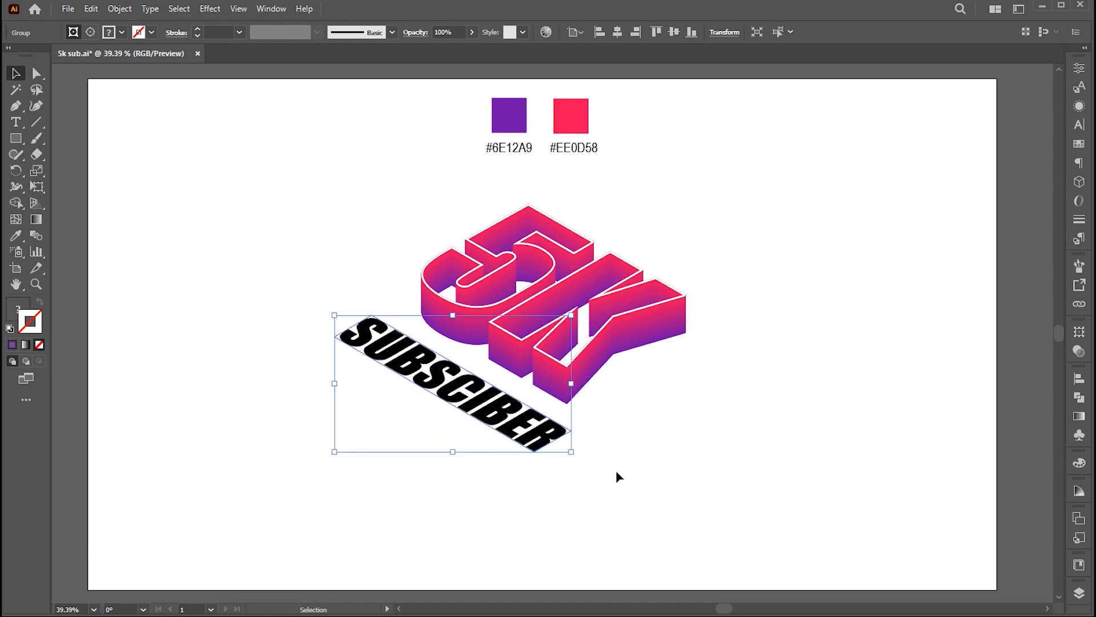
pyautogui.click(37, 73)
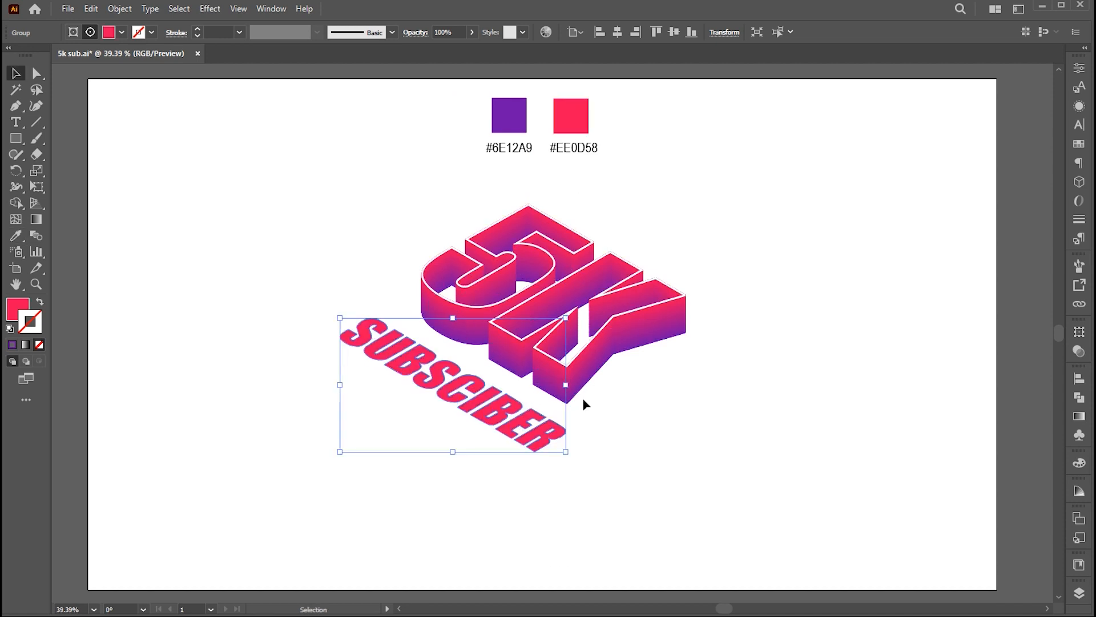
pyautogui.moveTo(451, 385); pyautogui.dragTo(490, 392)
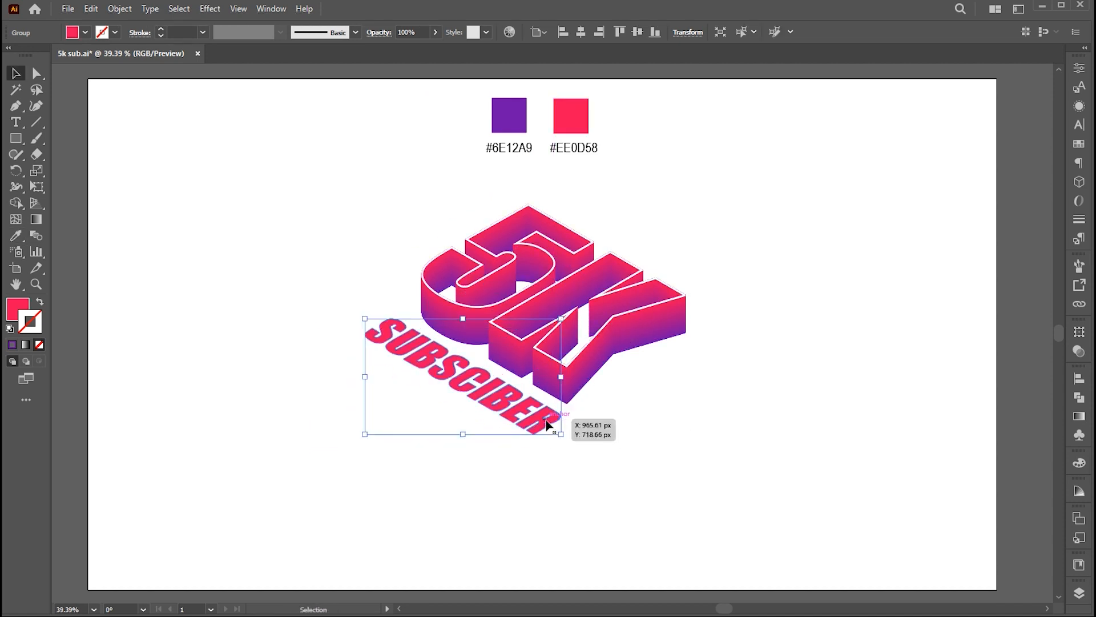
pyautogui.moveTo(547, 426); pyautogui.dragTo(547, 434)
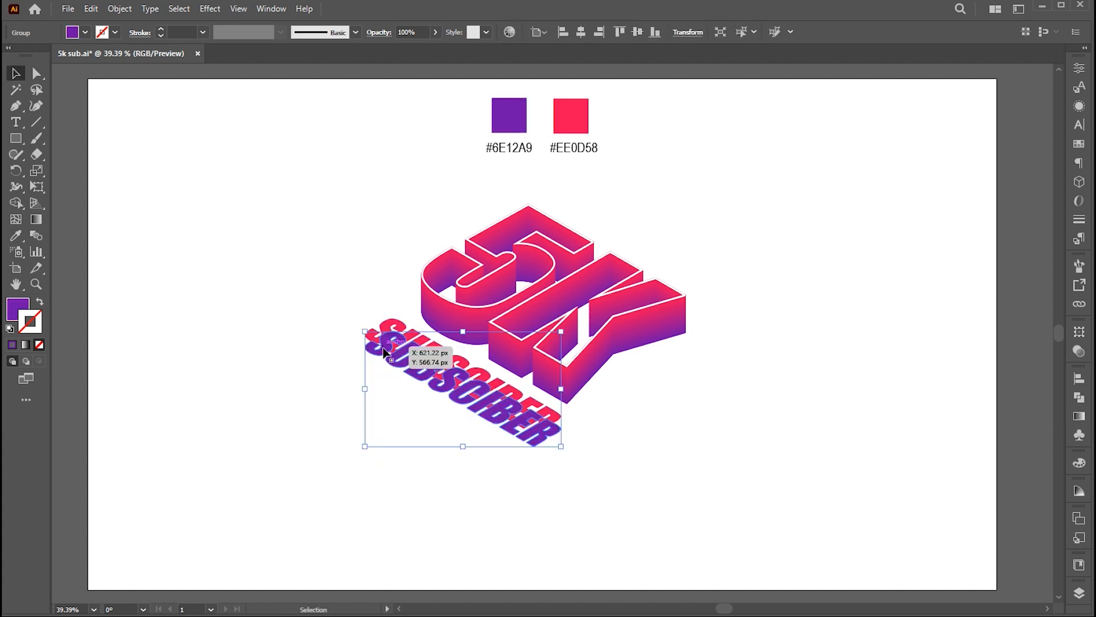
pyautogui.rightClick(389, 353)
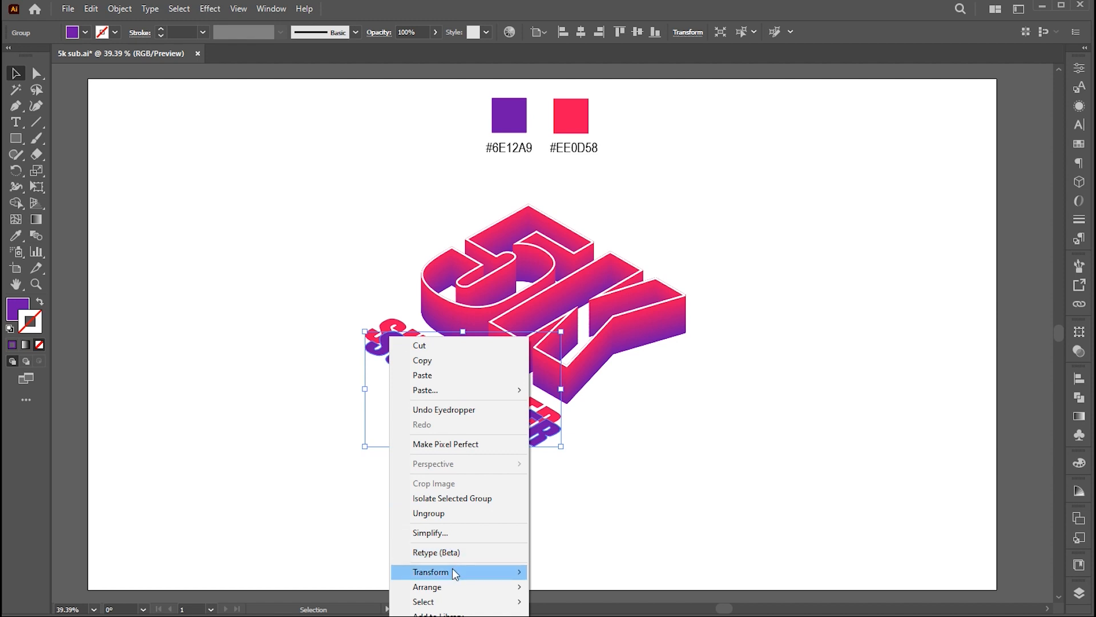
pyautogui.moveTo(427, 587)
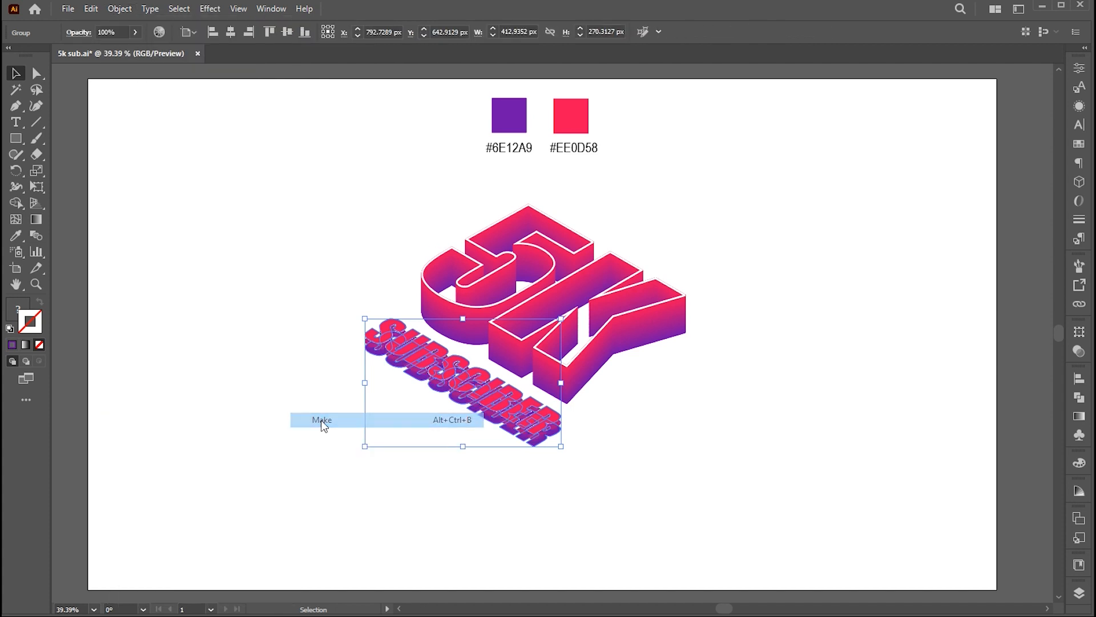
# Blend the two label copies with specified steps and select the result for eyedropper styling
pyautogui.click(118, 8)
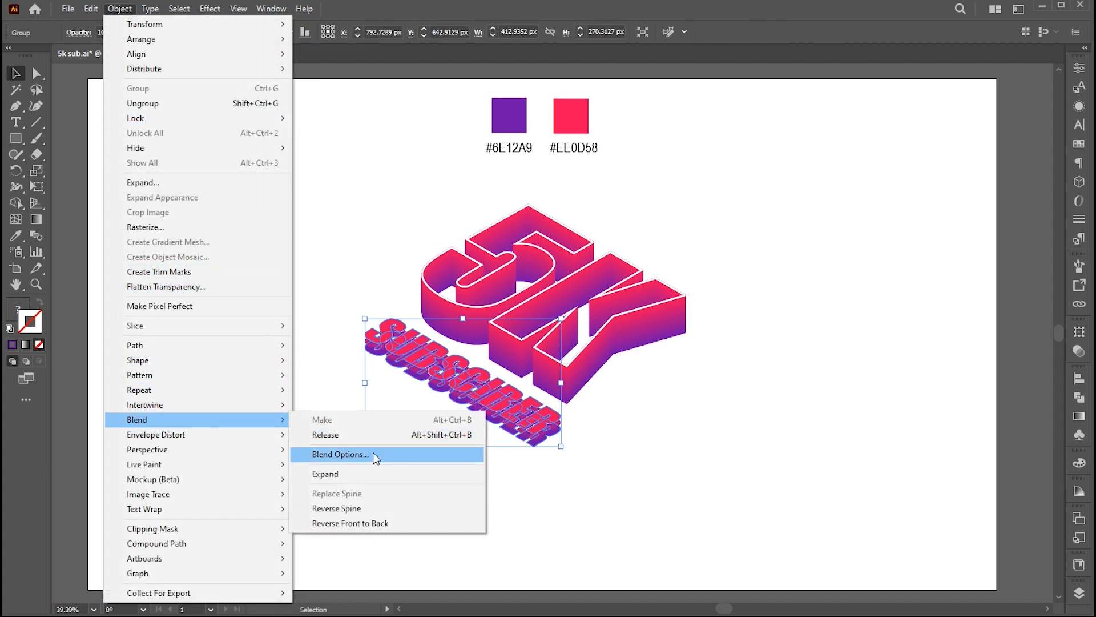
pyautogui.click(340, 453)
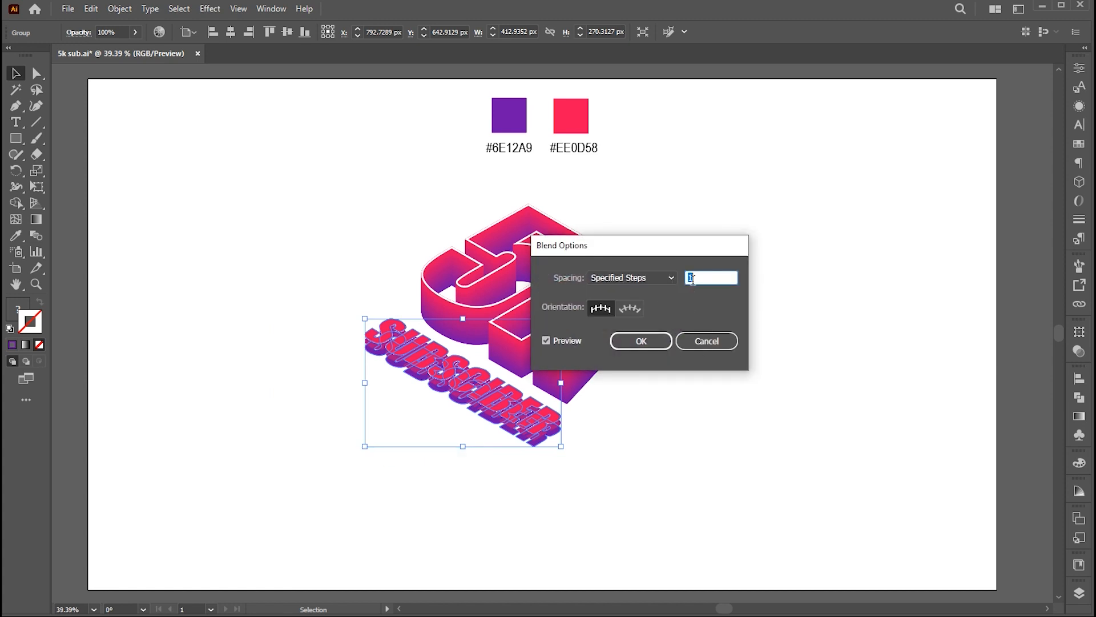
pyautogui.click(639, 340)
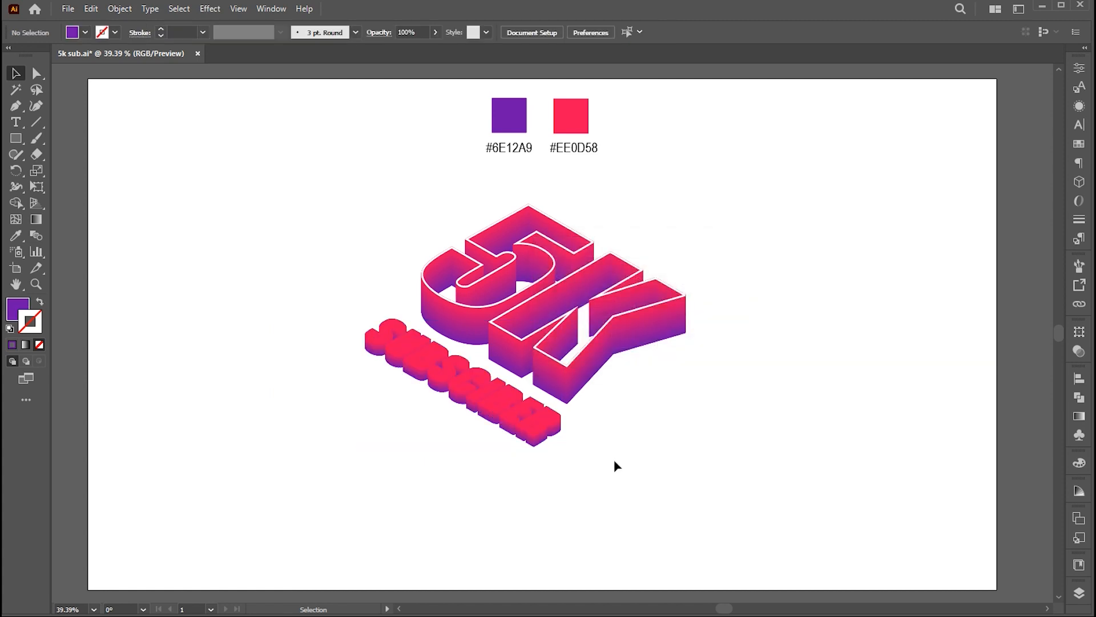
pyautogui.click(461, 419)
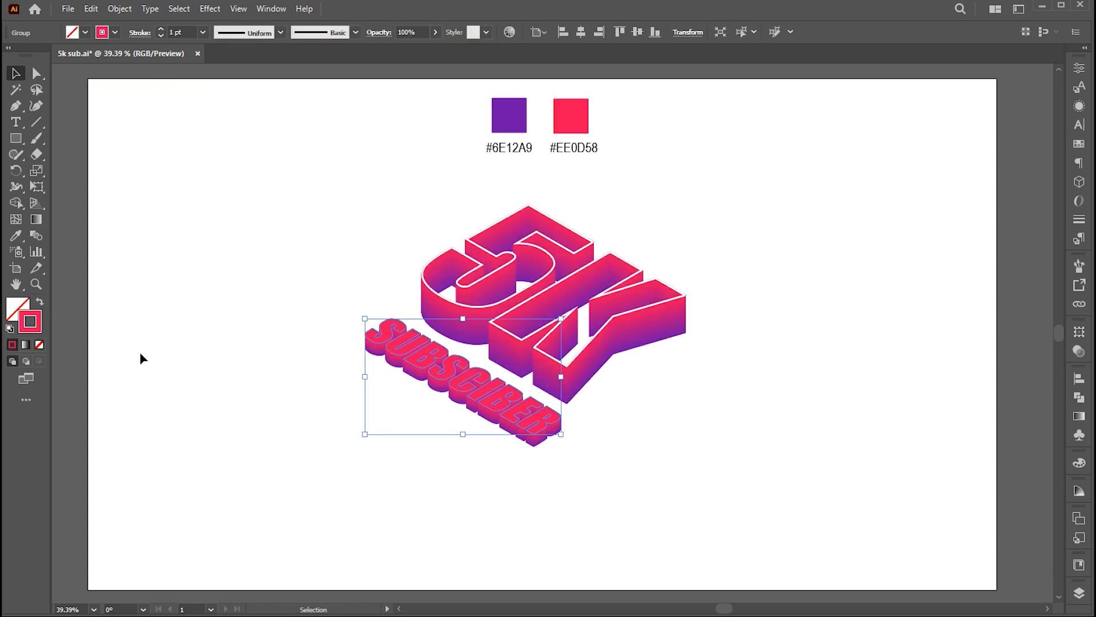
pyautogui.click(17, 235)
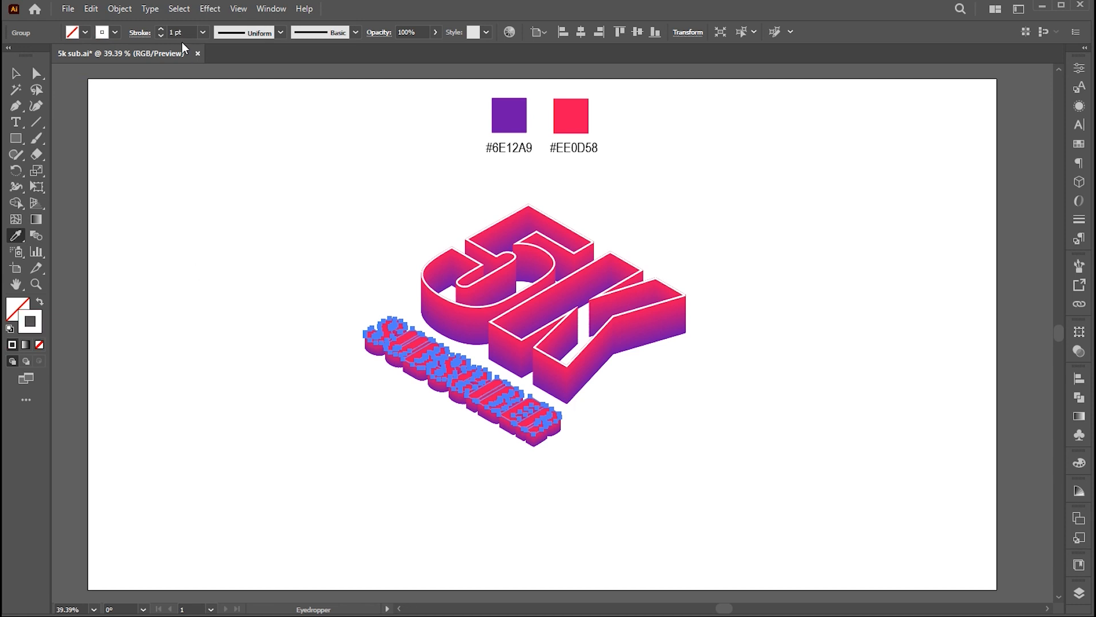